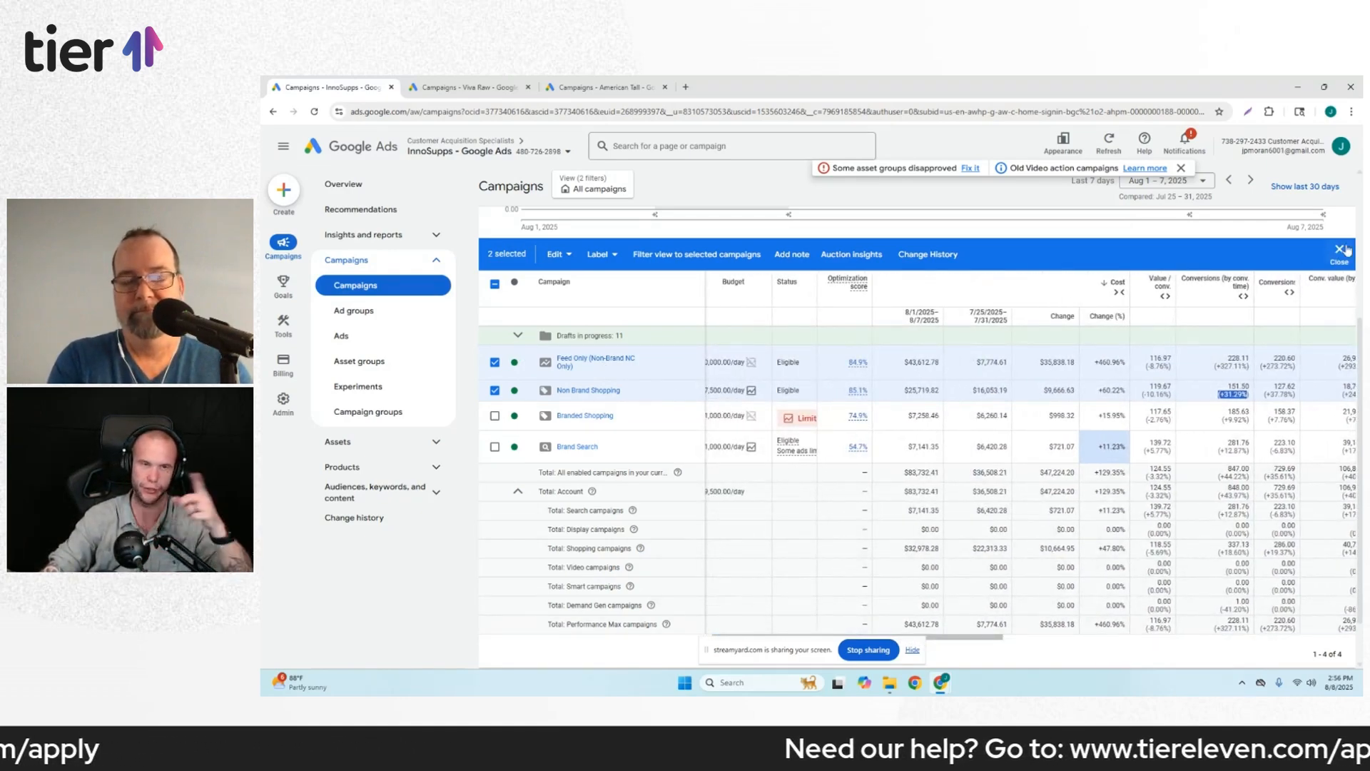
Leave the Google Ads campaigns report and bring up a blank Paint canvas
{"action": "left_click", "coordinate": [1339, 254]}
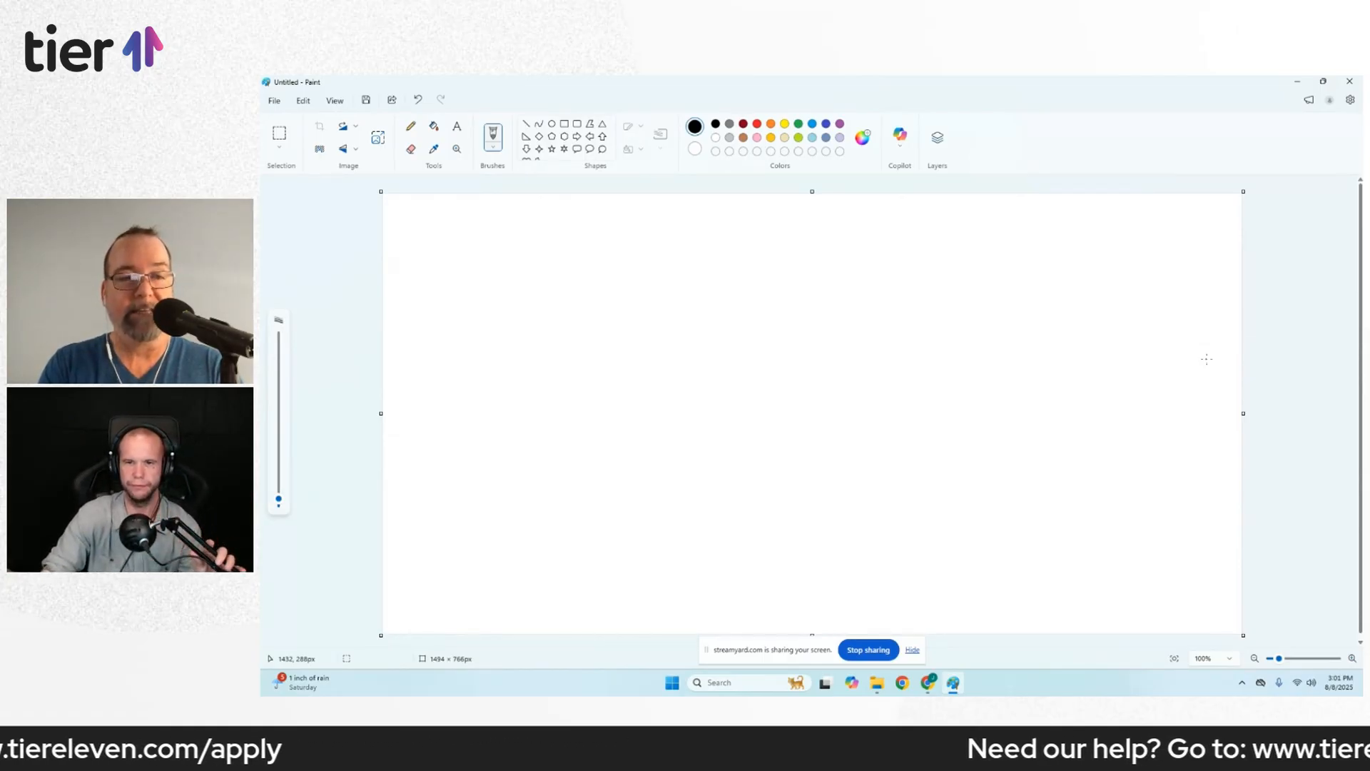
{"action": "mouse_move", "coordinate": [564, 223]}
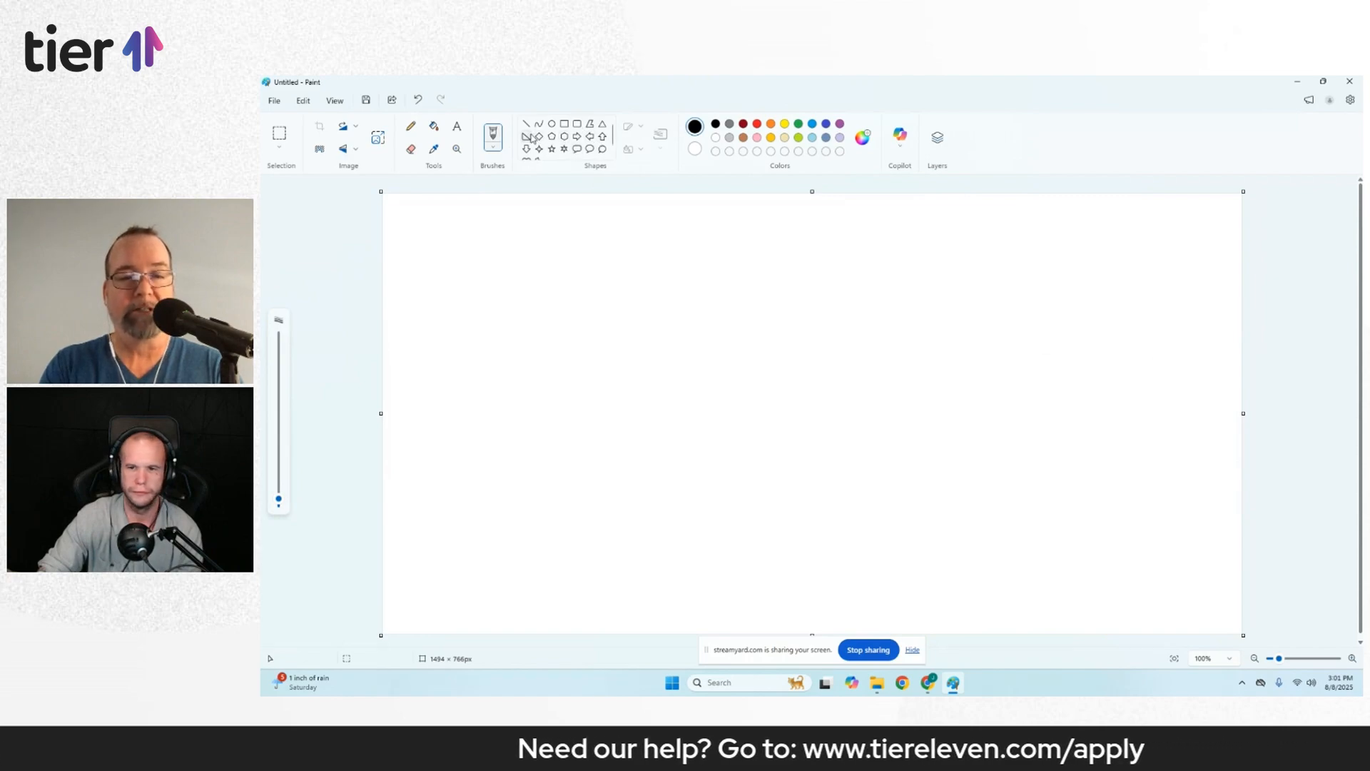
Draw a vertical line with a small circle below and label the top 'www'
{"action": "left_click", "coordinate": [551, 123]}
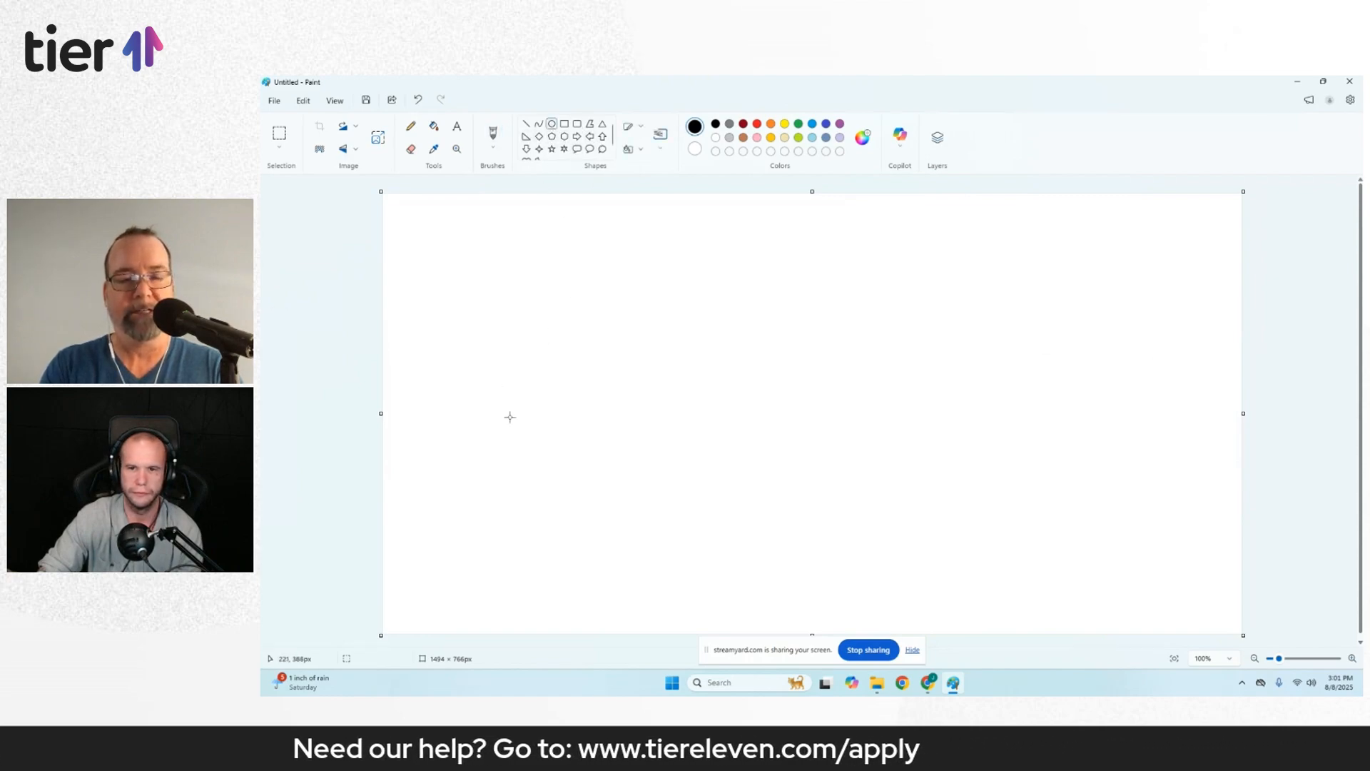
{"action": "mouse_move", "coordinate": [520, 477]}
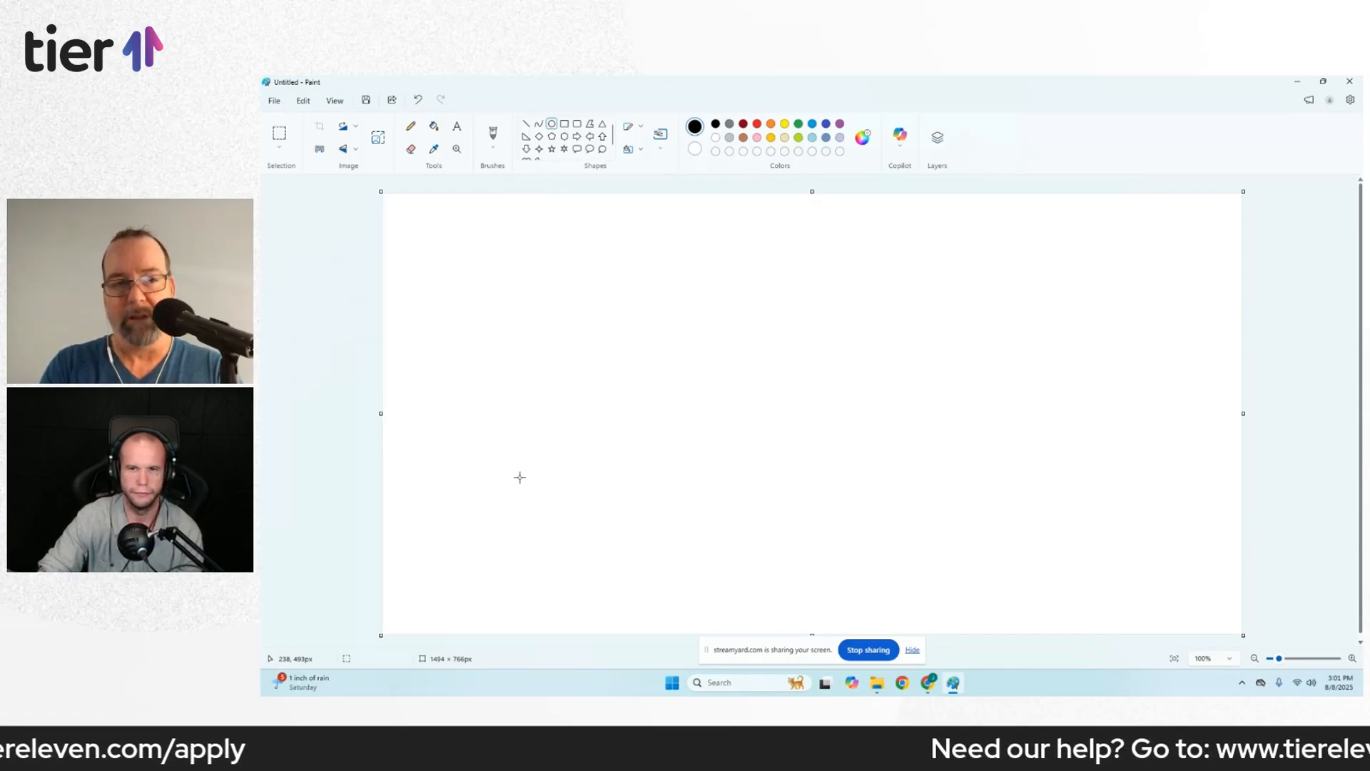
{"action": "mouse_move", "coordinate": [525, 511]}
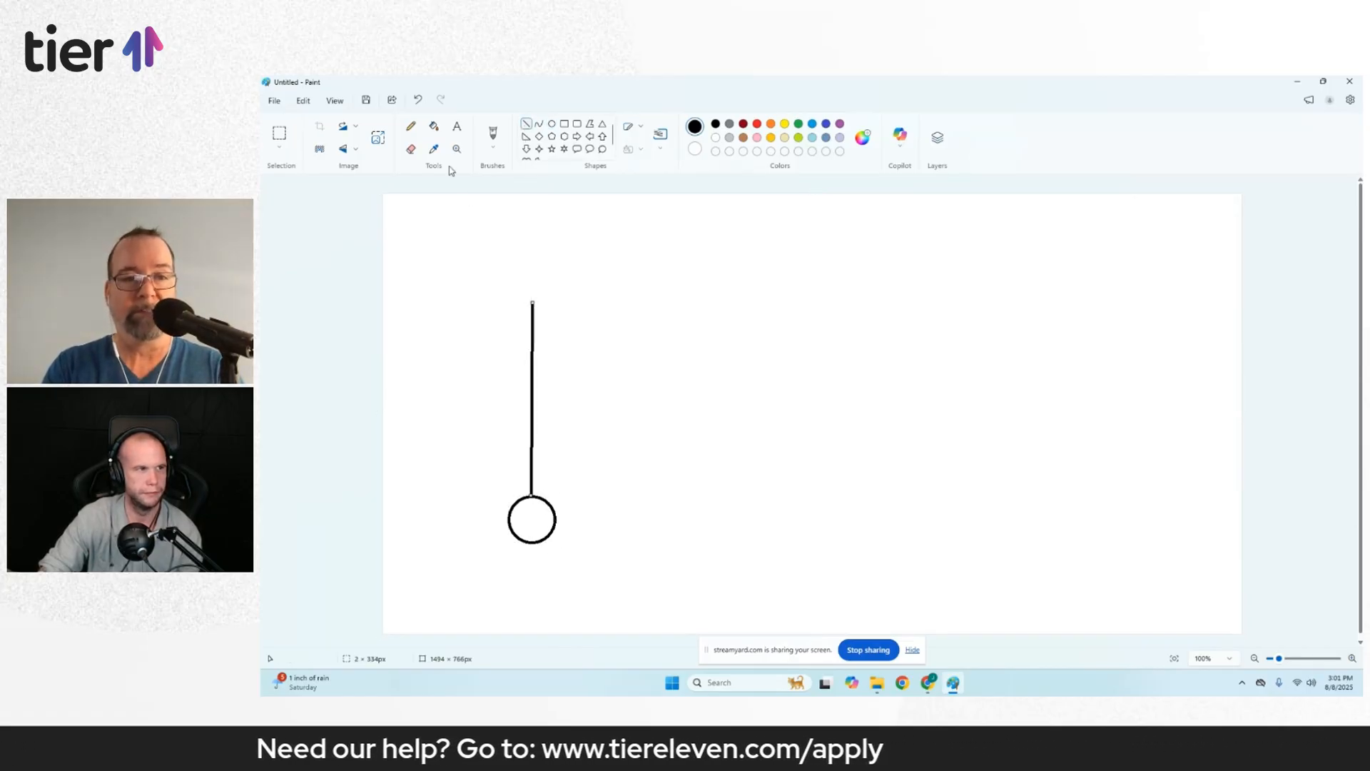
{"action": "type", "text": "www"}
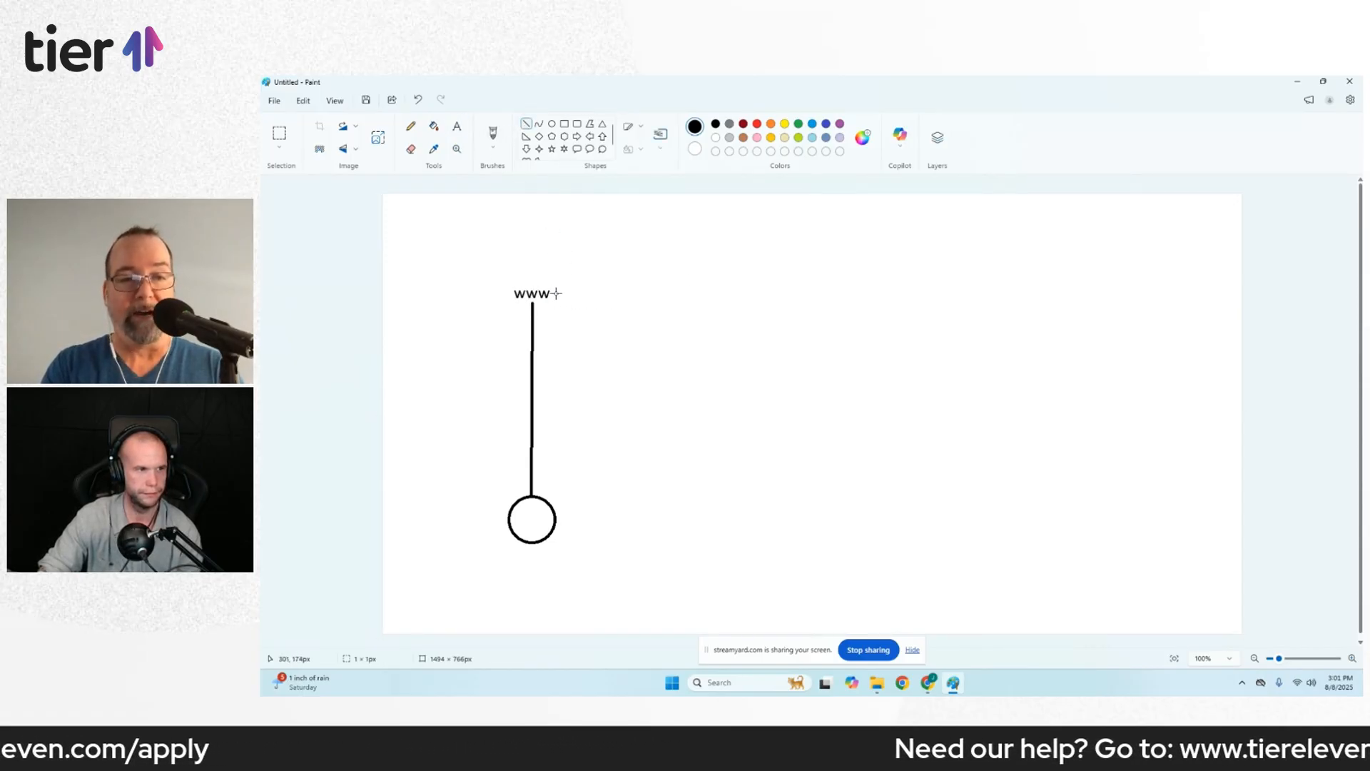
Link www by a horizontal line to a rounded box labelled 'Conversion Tag'
{"action": "left_click_drag", "start_coordinate": [557, 294], "coordinate": [808, 295]}
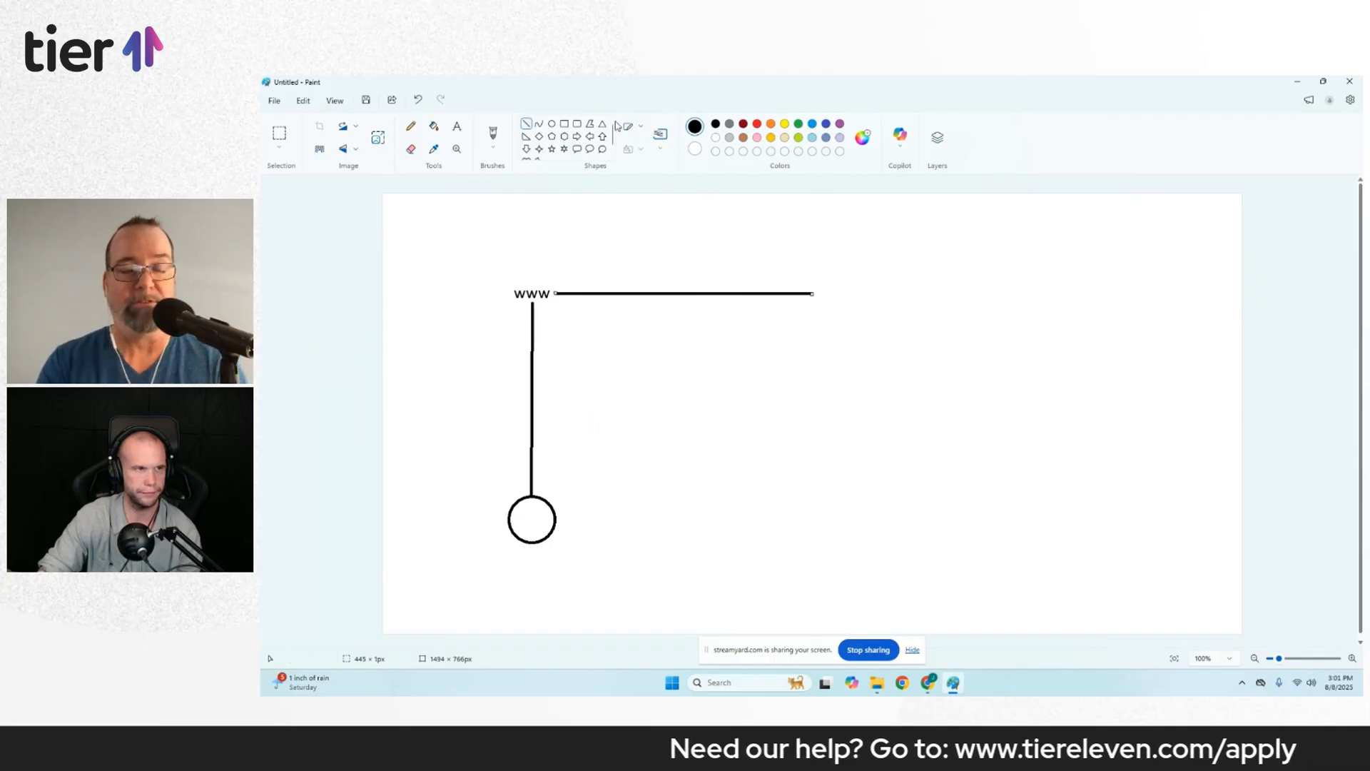
{"action": "left_click_drag", "start_coordinate": [820, 293], "coordinate": [942, 404]}
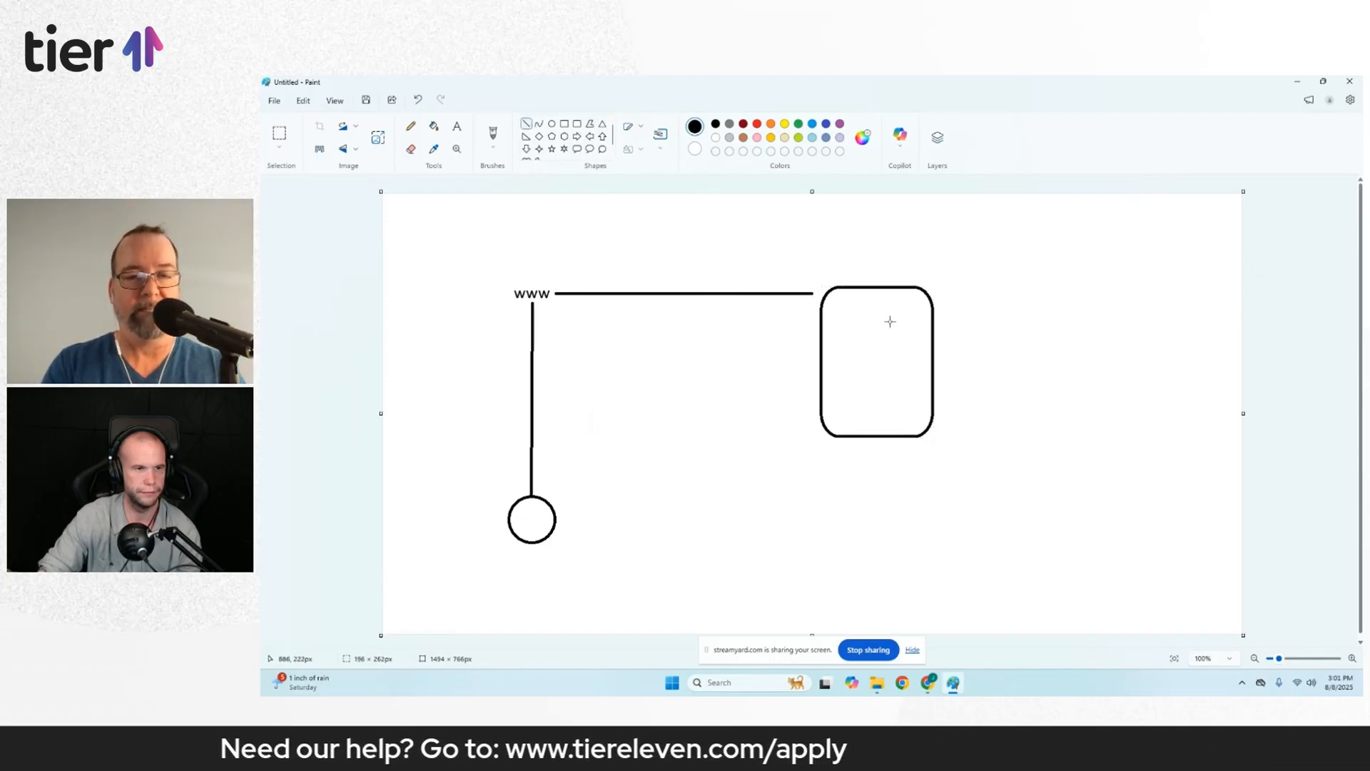
{"action": "left_click", "coordinate": [455, 125]}
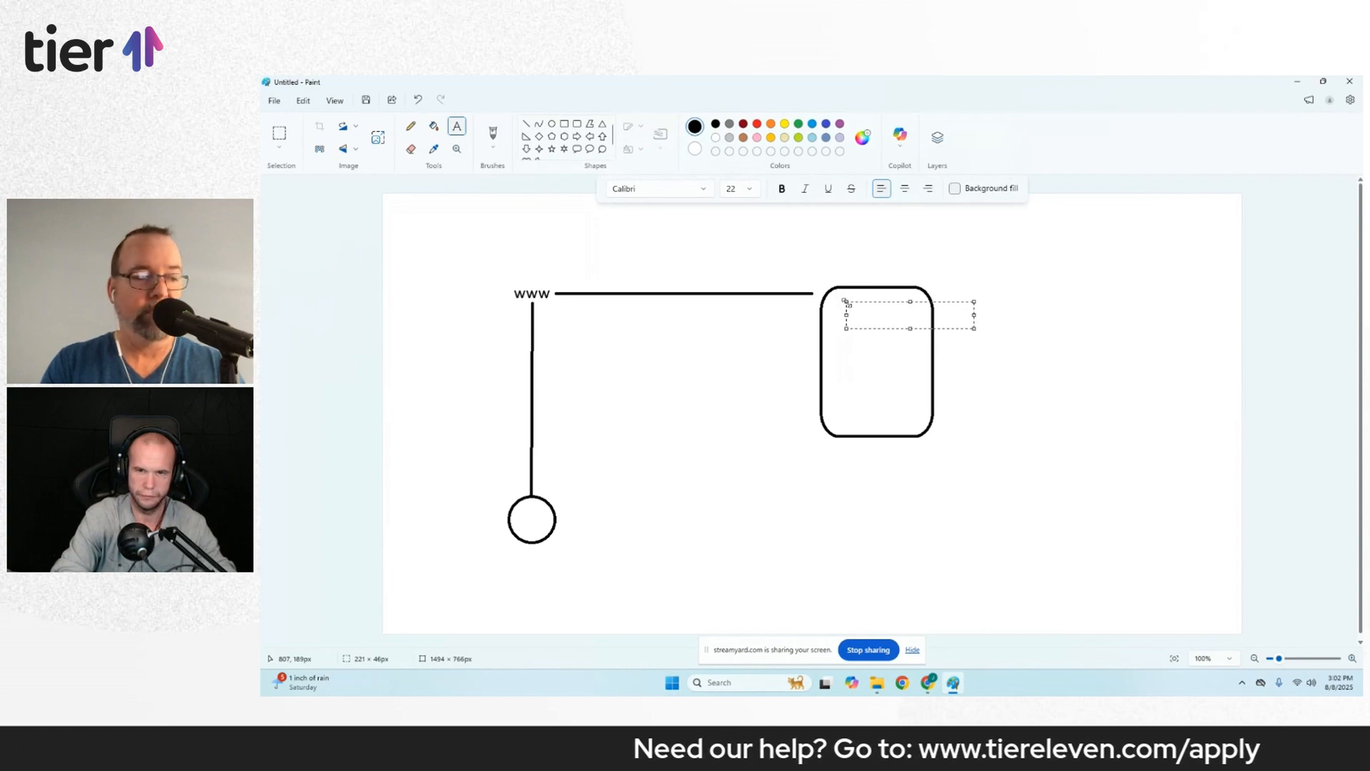
{"action": "type", "text": "Conversion"}
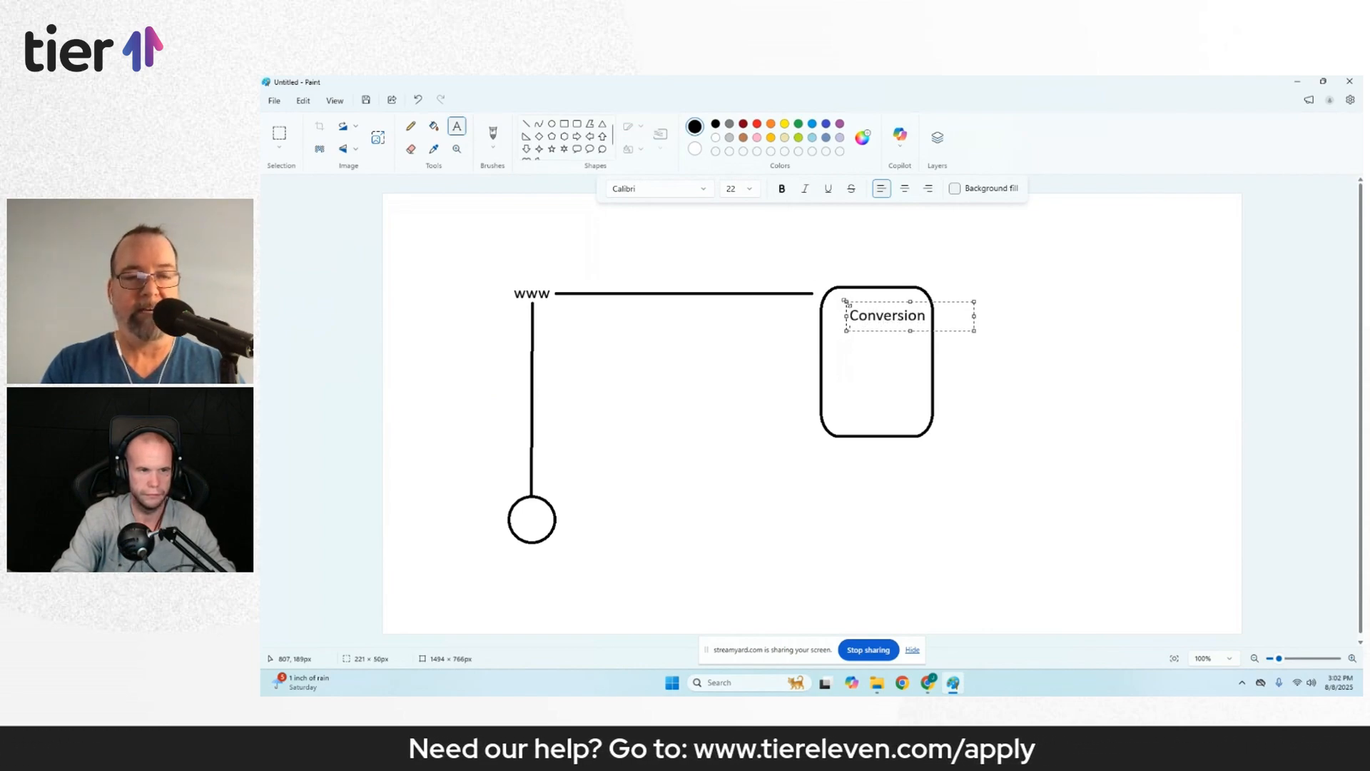
{"action": "type", "text": "Tag"}
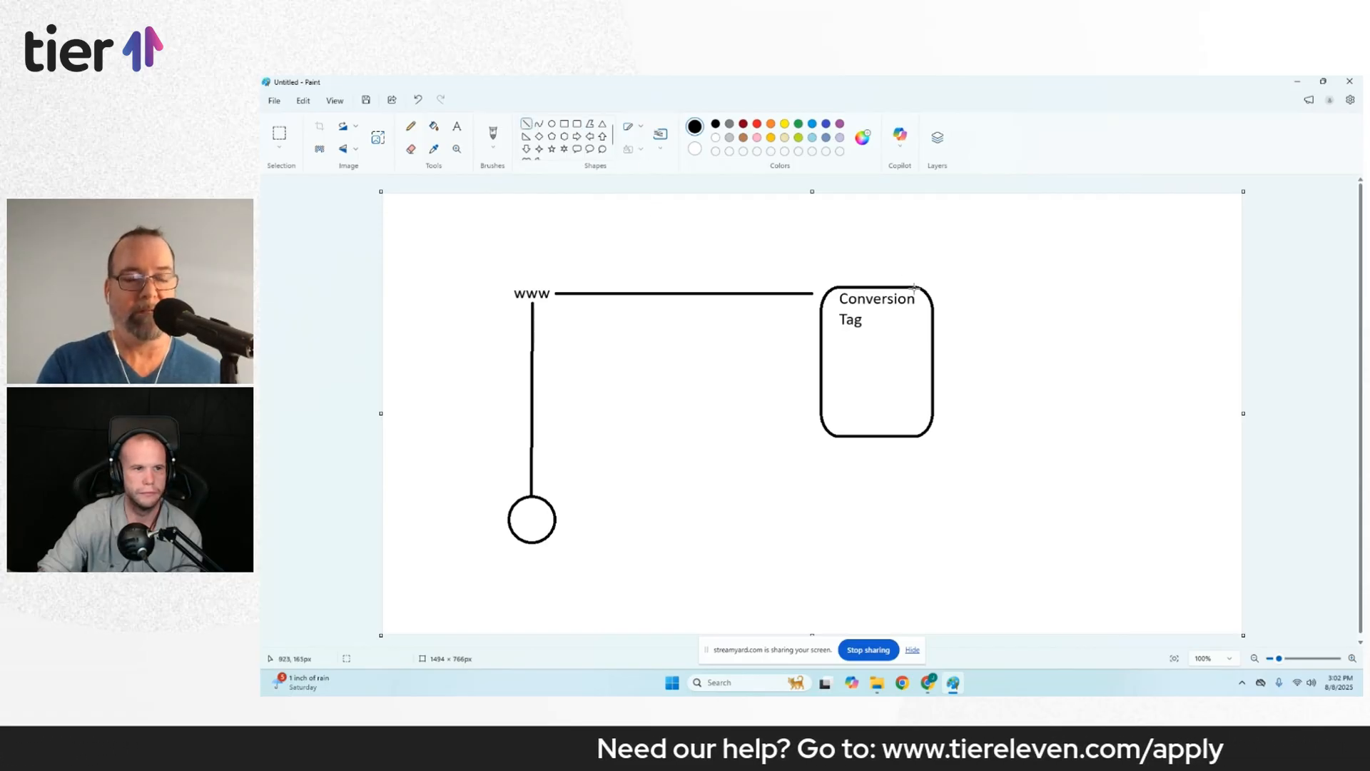
Draw a line from the box toward the upper right and start its label with 'Meta'
{"action": "left_click_drag", "start_coordinate": [922, 297], "coordinate": [1111, 230]}
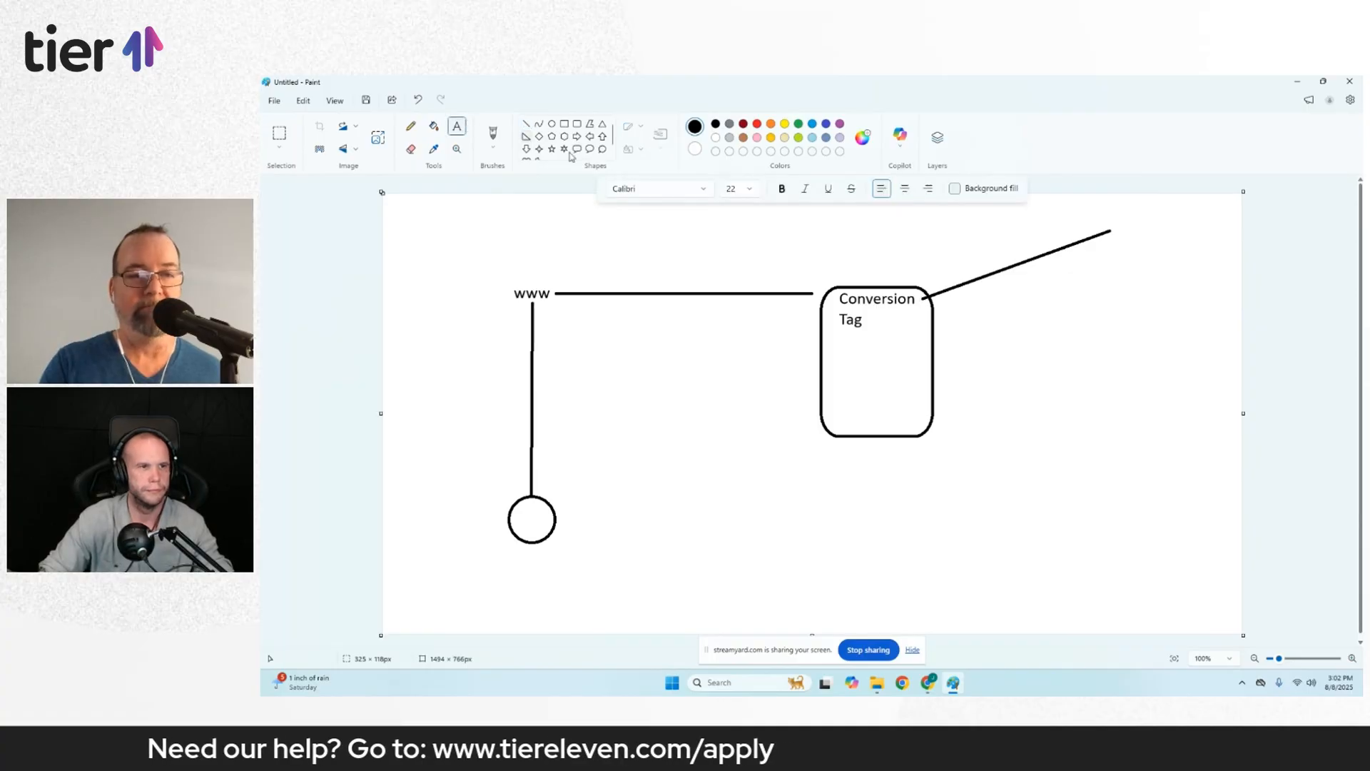
{"action": "type", "text": "Meta"}
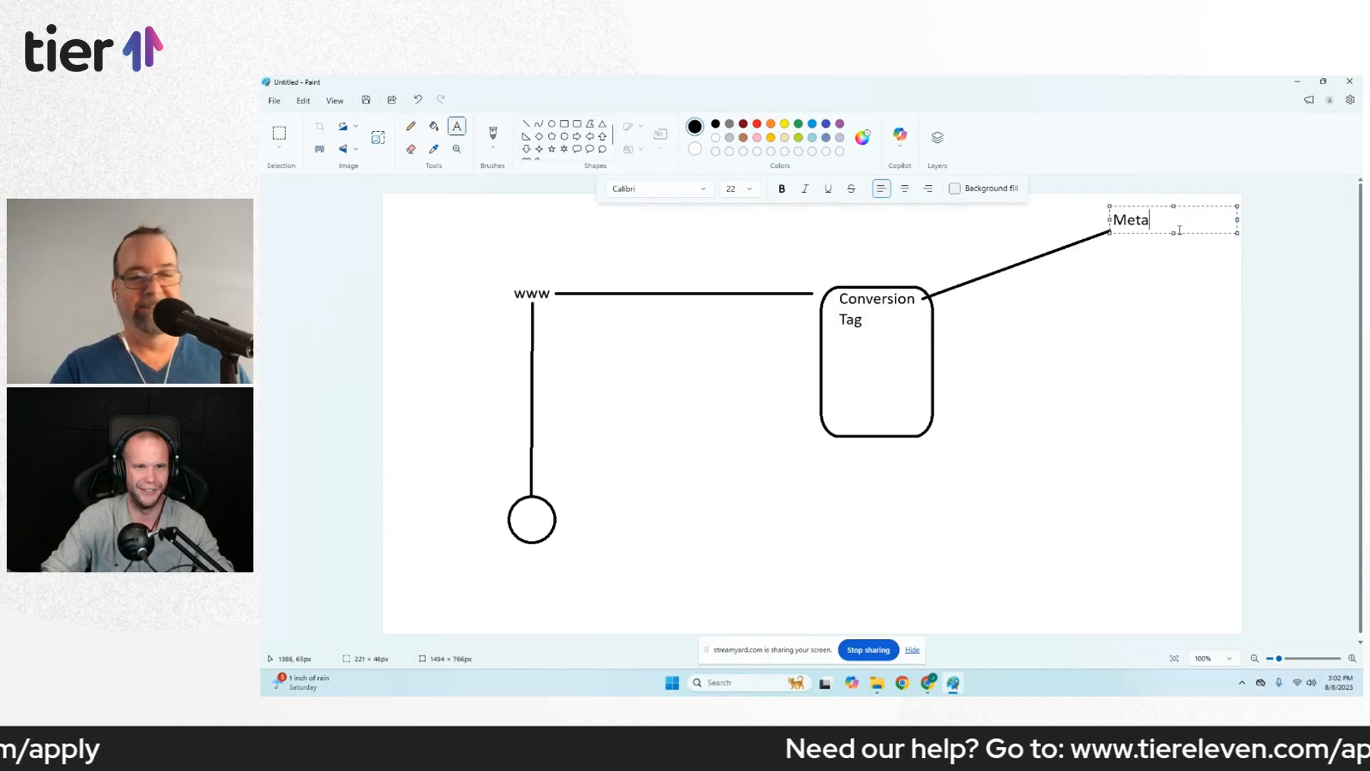
Add 'Google' under 'Meta' at the line's end and commit the label
{"action": "type", "text": "Google"}
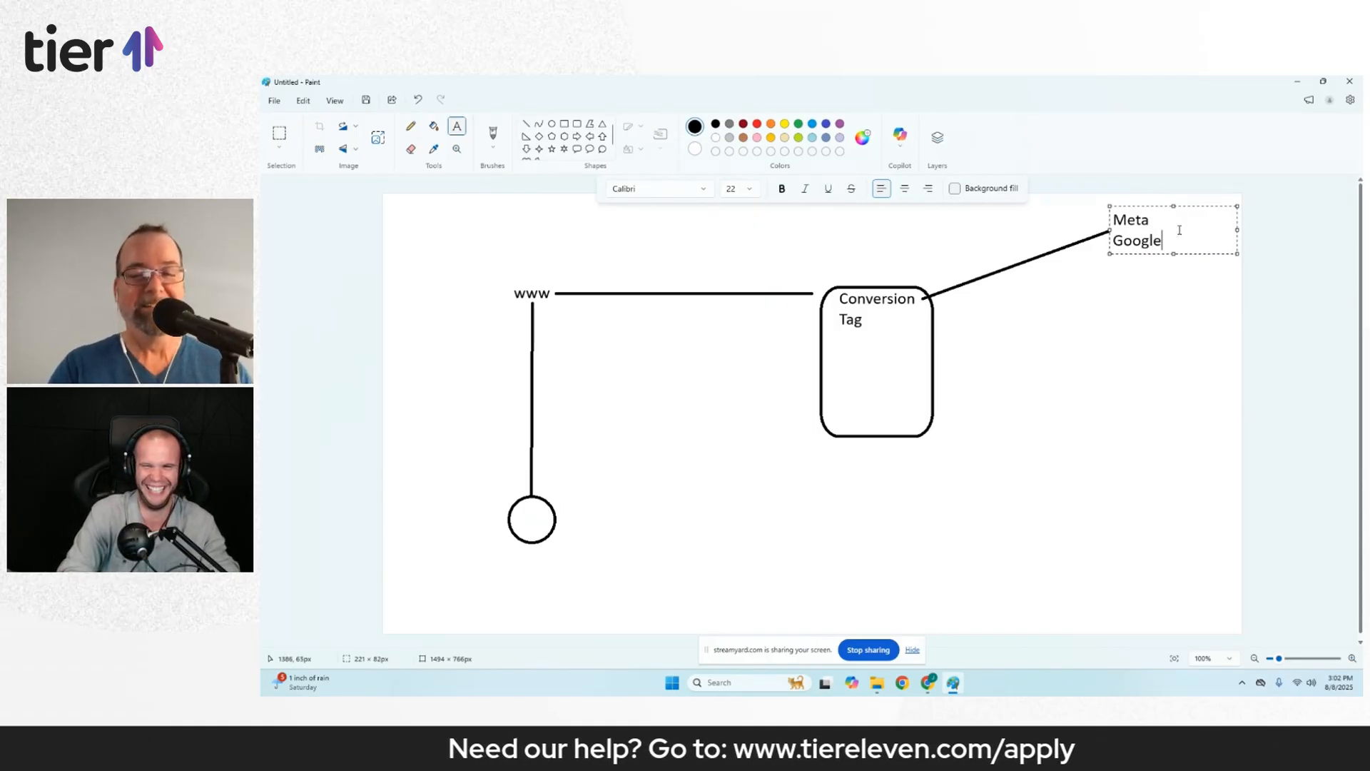
{"action": "left_click", "coordinate": [1187, 312]}
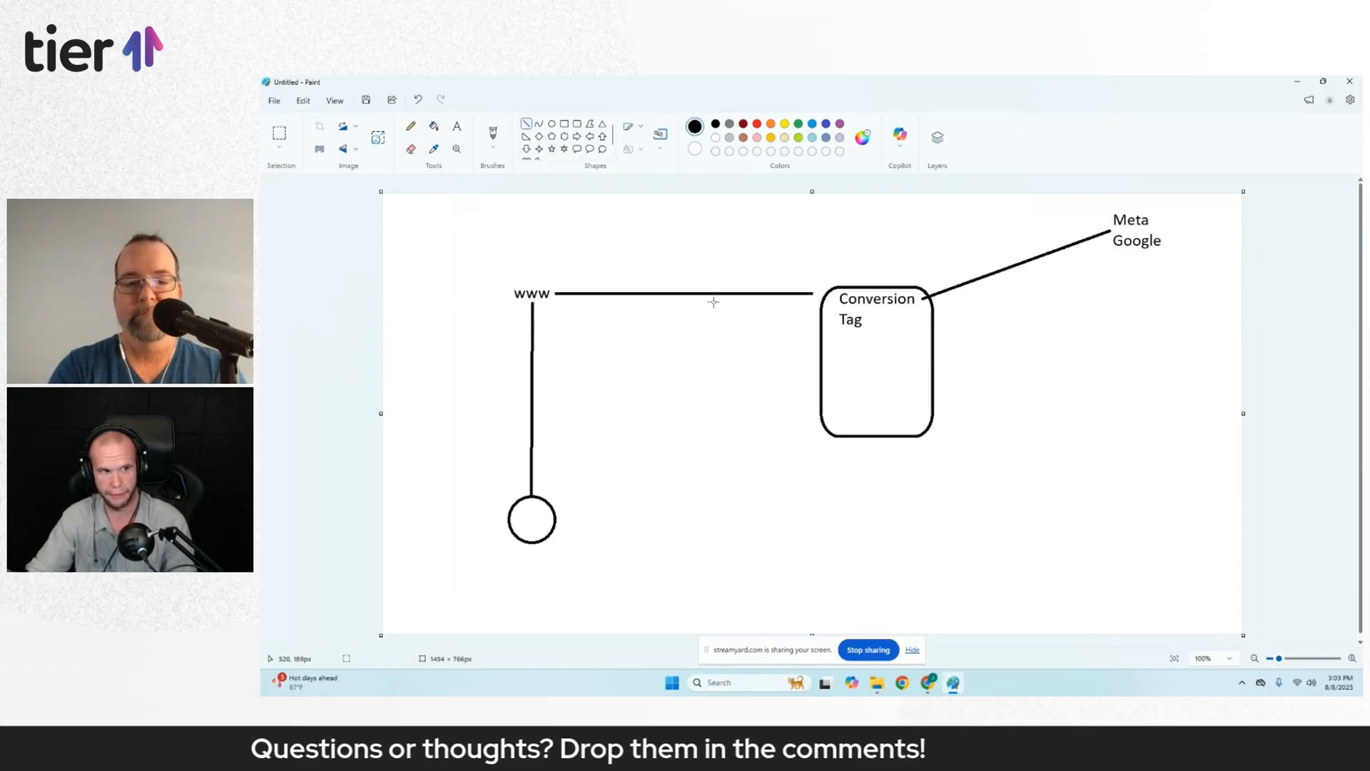
Draw lines out from the small circle toward the upper right
{"action": "left_click_drag", "start_coordinate": [533, 520], "coordinate": [745, 404]}
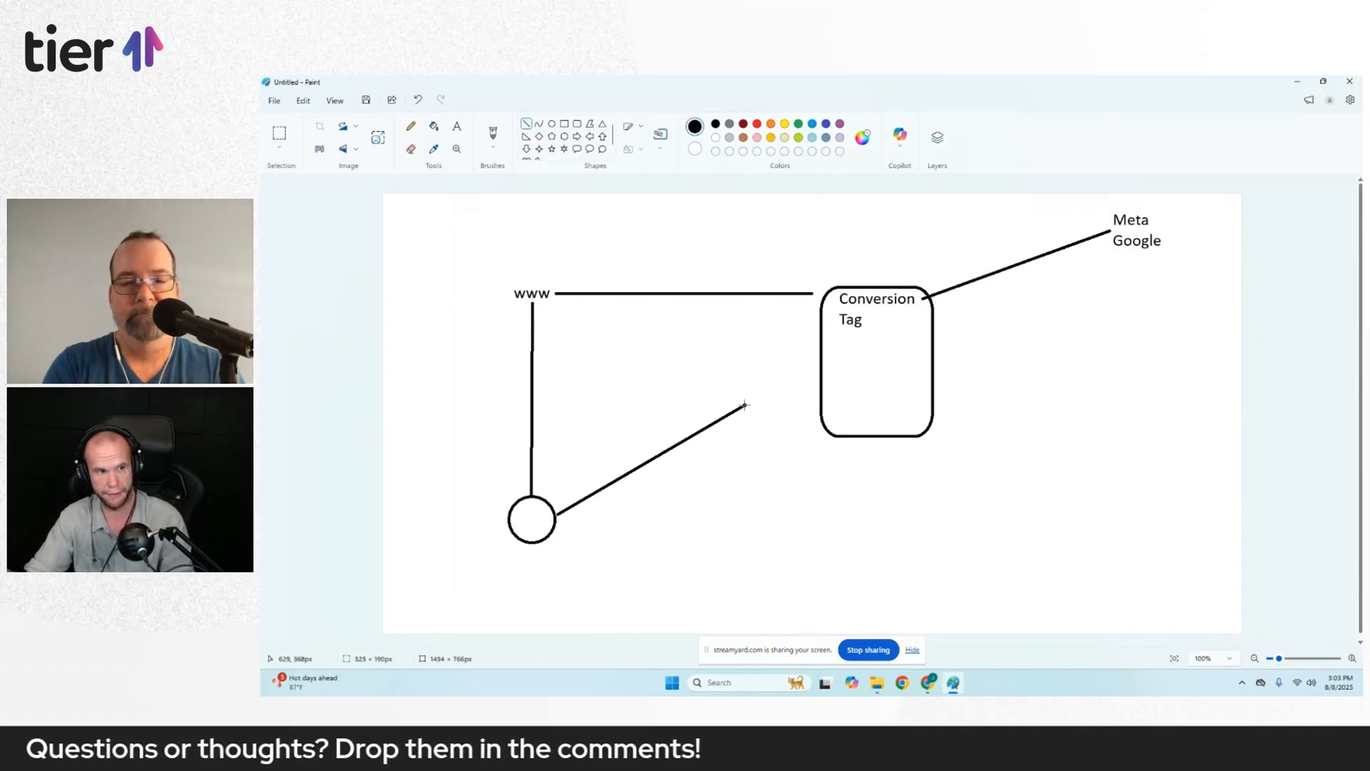
{"action": "left_click_drag", "start_coordinate": [542, 506], "coordinate": [832, 318]}
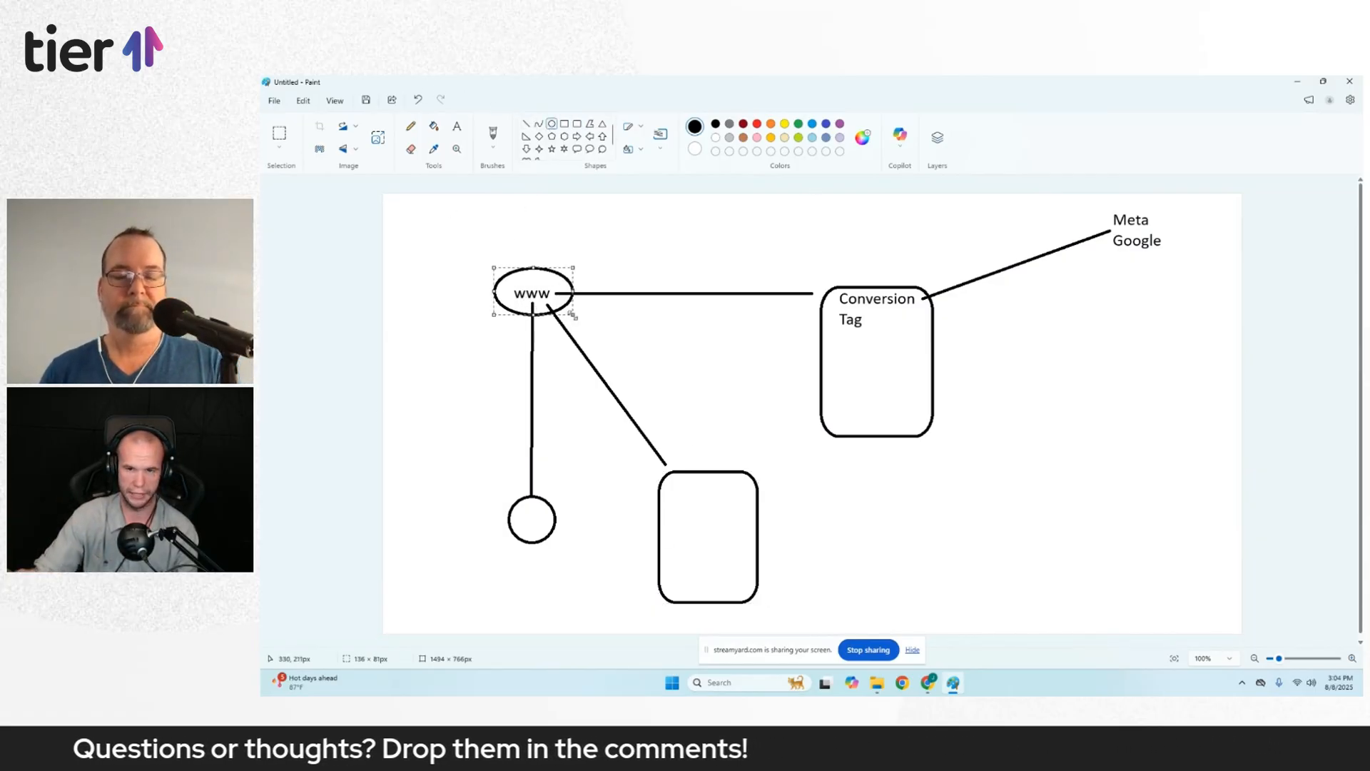
{"action": "mouse_move", "coordinate": [708, 571]}
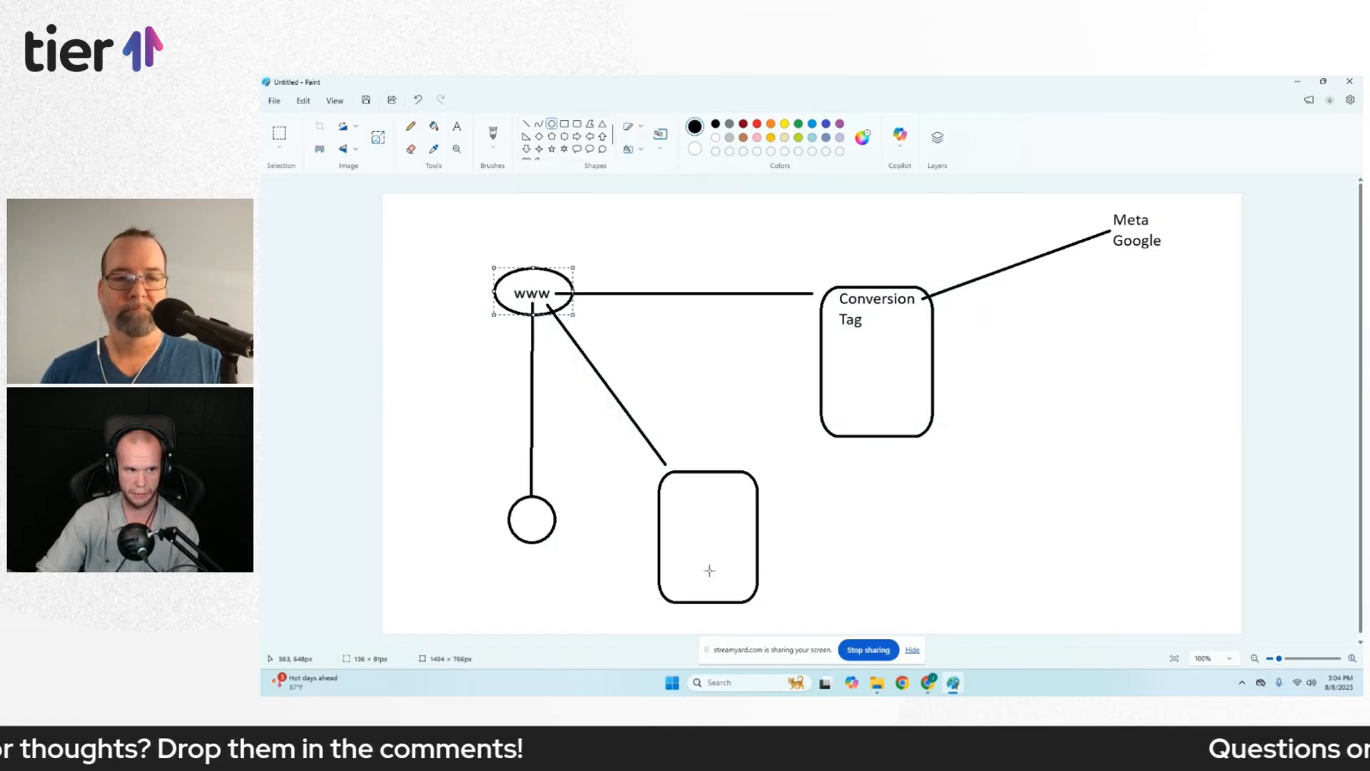
{"action": "mouse_move", "coordinate": [695, 559]}
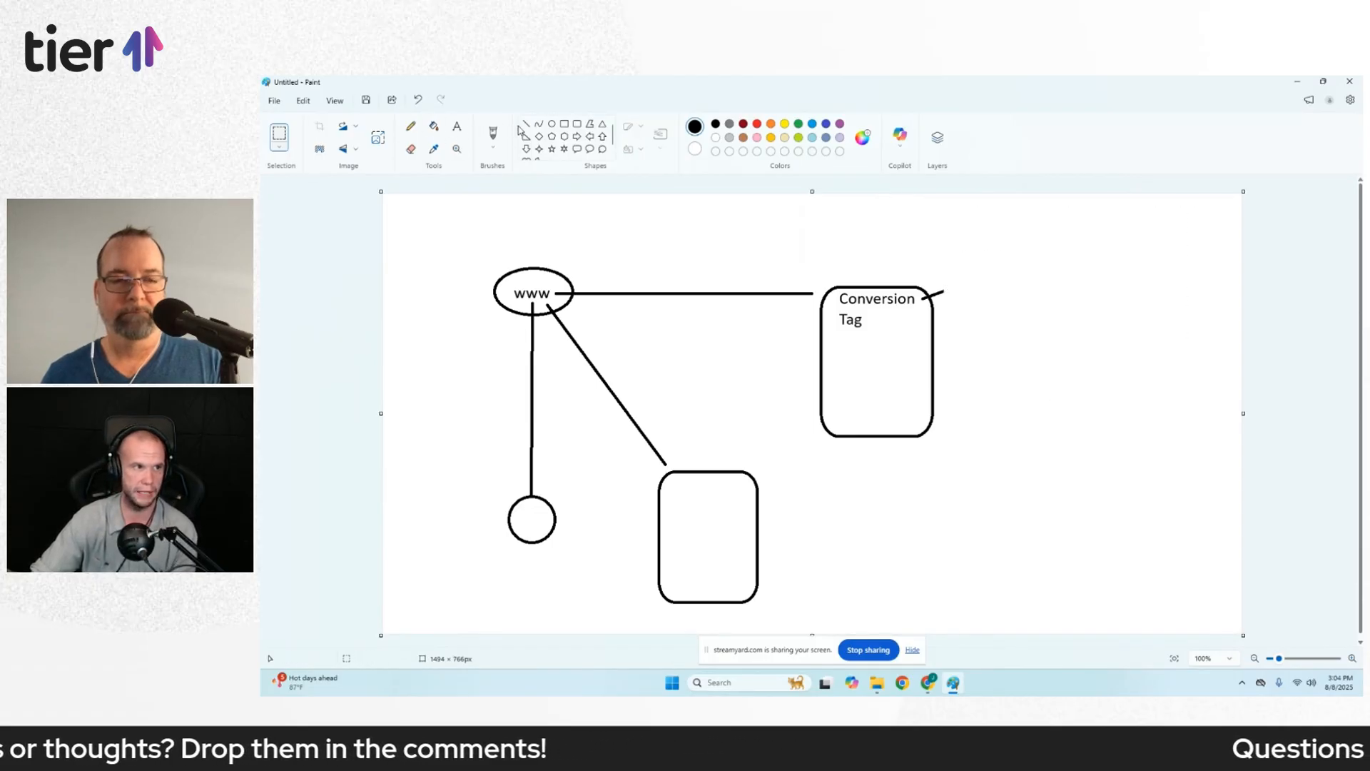
Connect the Conversion Tag box to the lower rounded box with a line
{"action": "left_click_drag", "start_coordinate": [754, 473], "coordinate": [822, 436]}
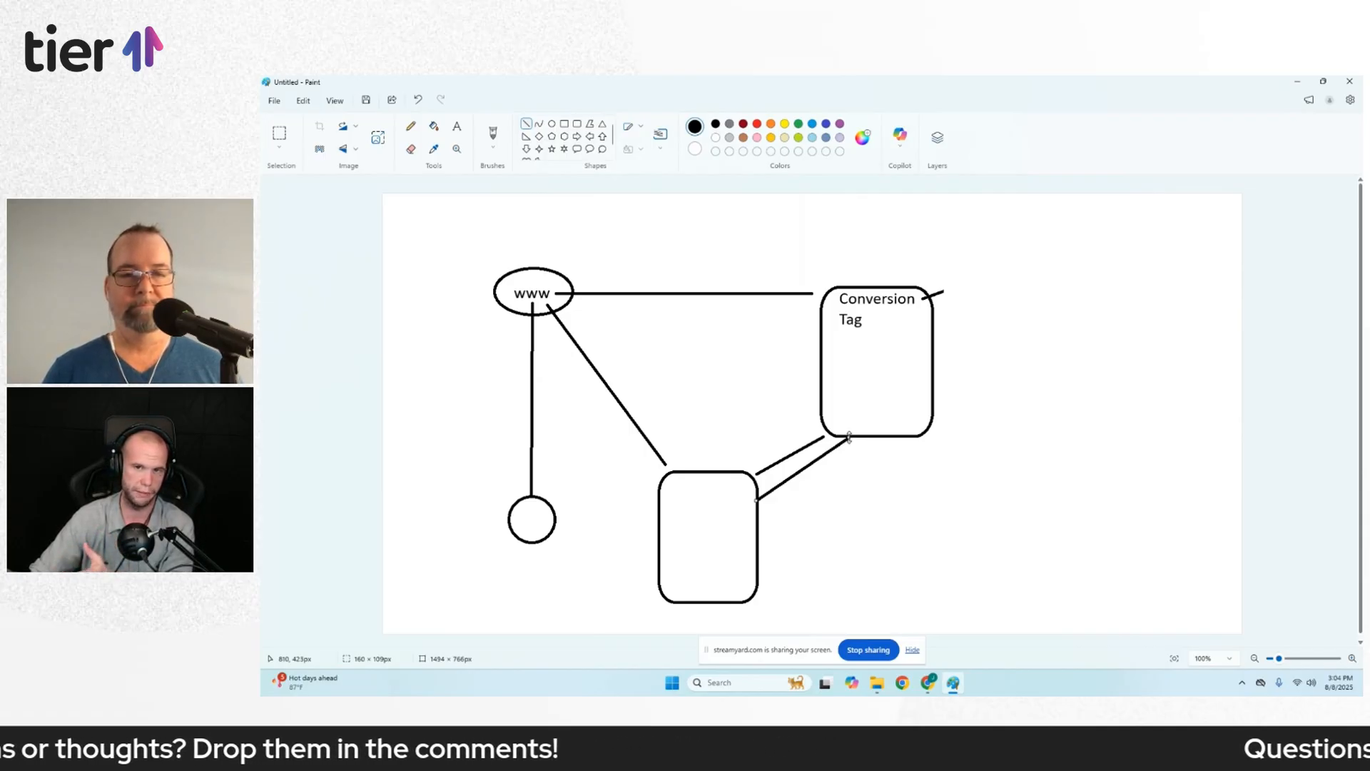
{"action": "mouse_move", "coordinate": [846, 414]}
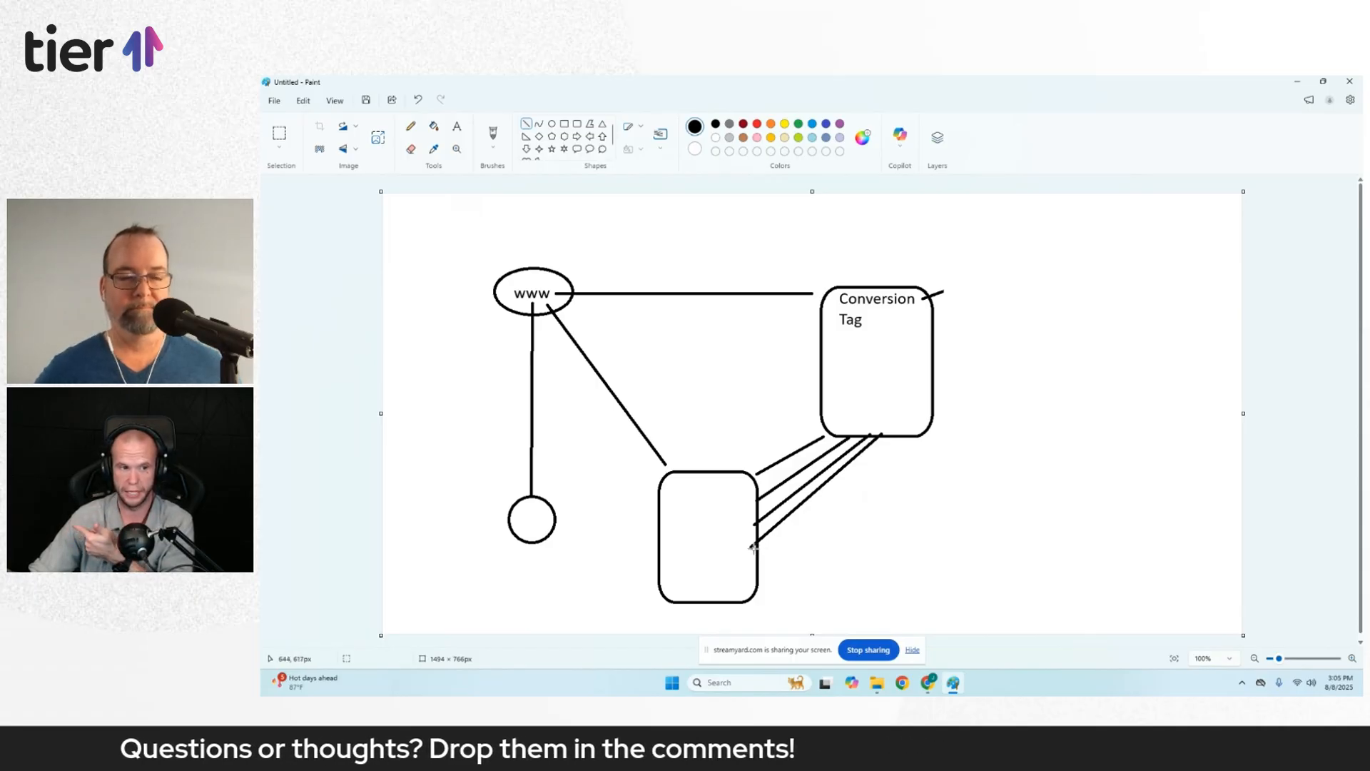
Run a long rightward line from the lower box and label its end 'Meta' and 'Gio'
{"action": "left_click_drag", "start_coordinate": [754, 547], "coordinate": [1011, 481]}
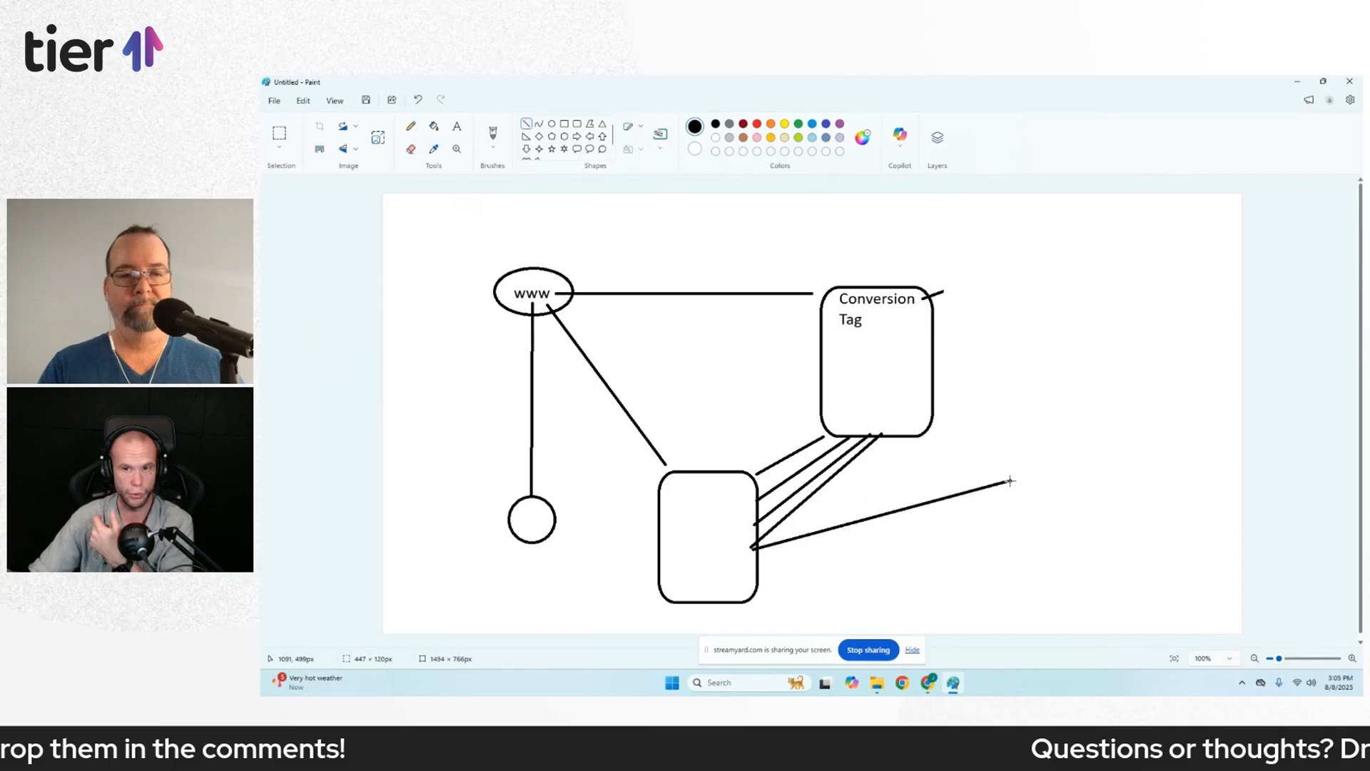
{"action": "left_click_drag", "start_coordinate": [757, 544], "coordinate": [986, 450]}
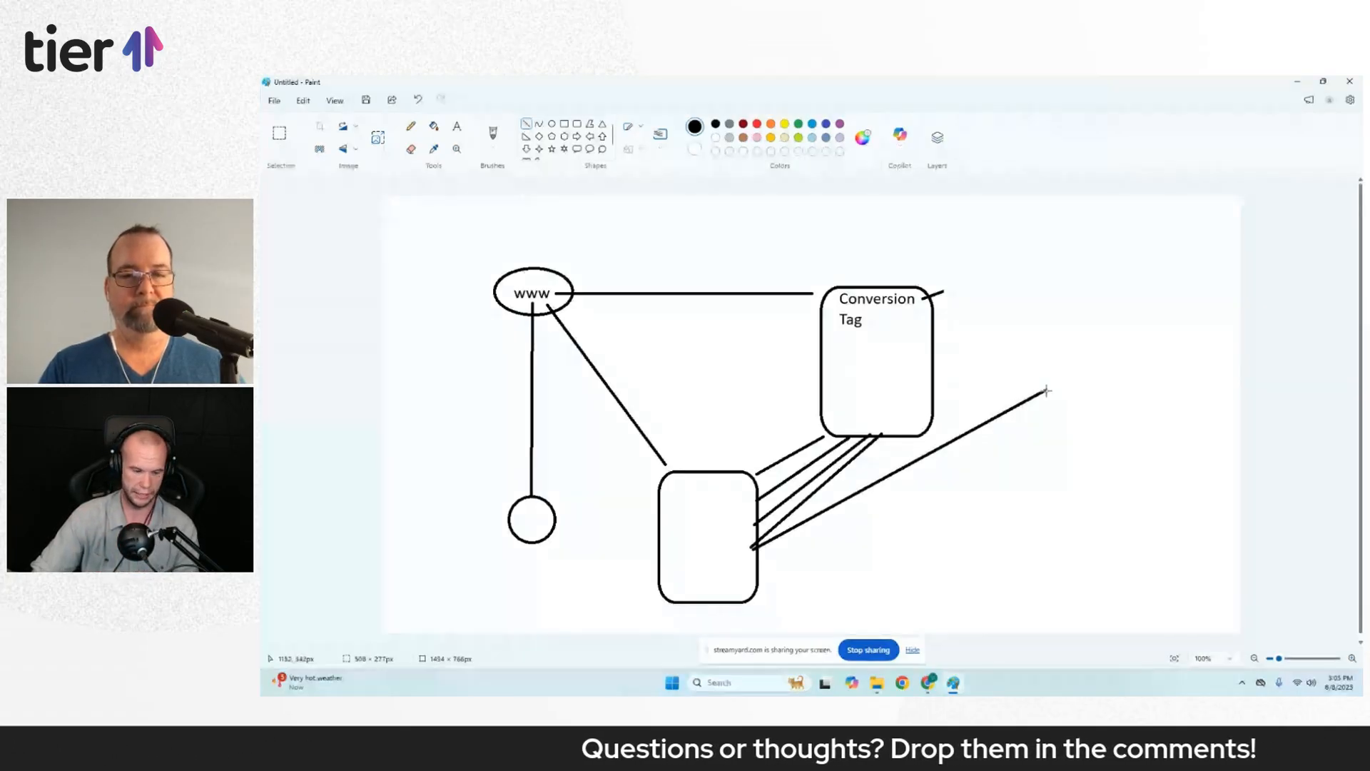
{"action": "type", "text": "M"}
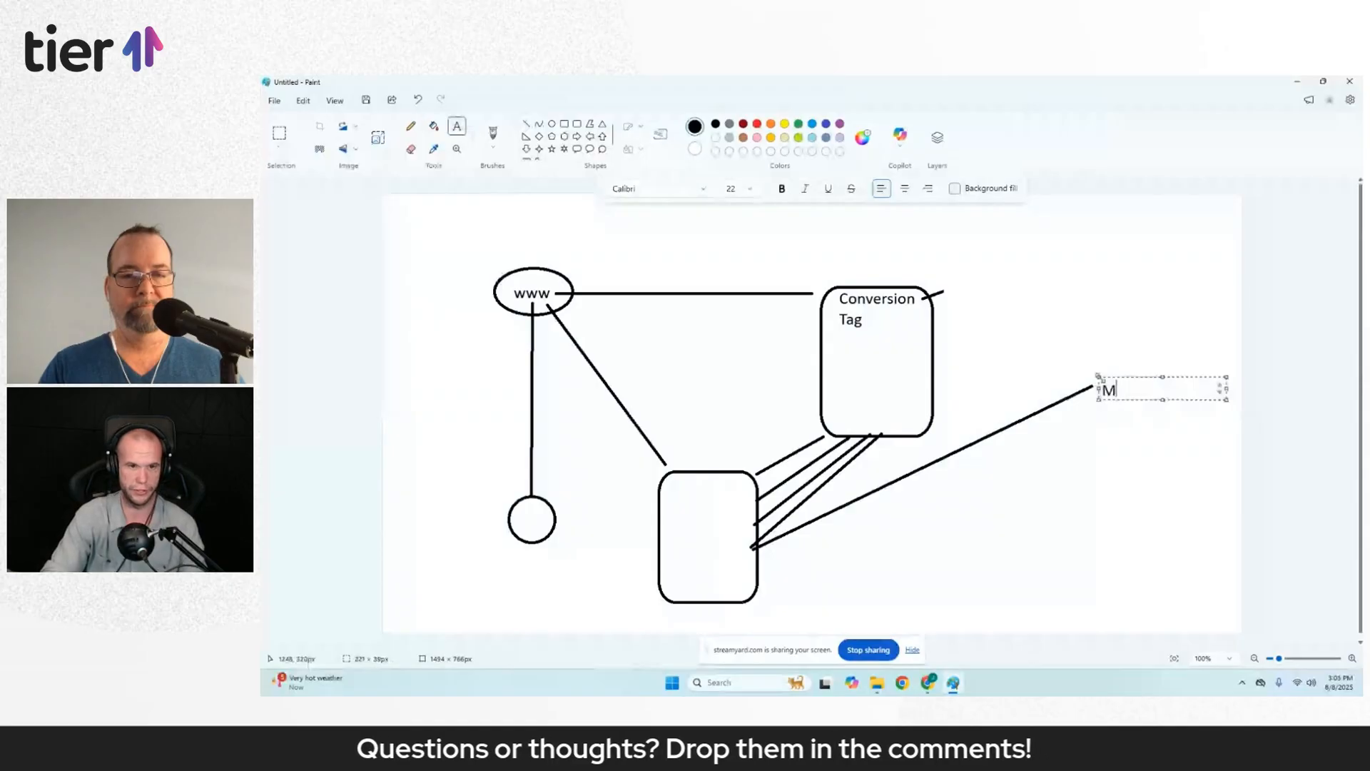
{"action": "type", "text": "eta"}
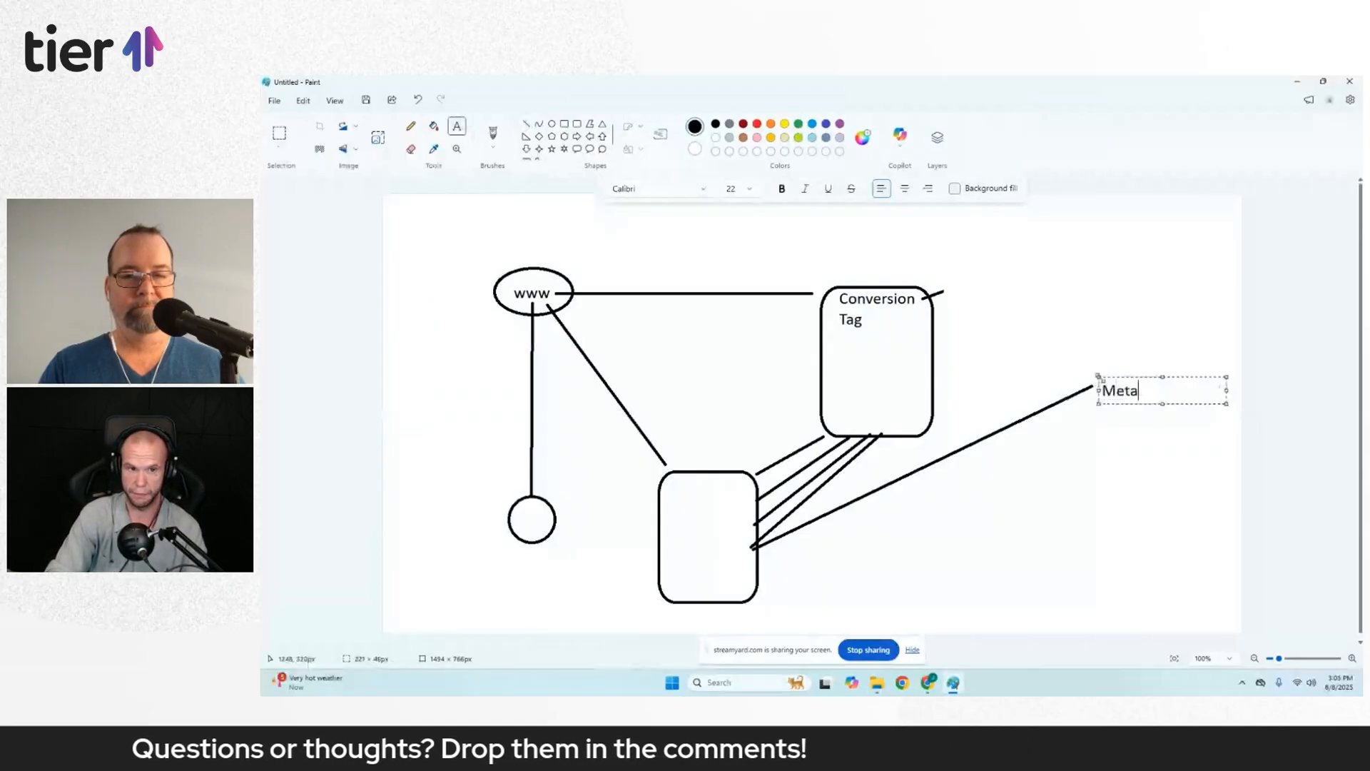
{"action": "type", "text": "Gio"}
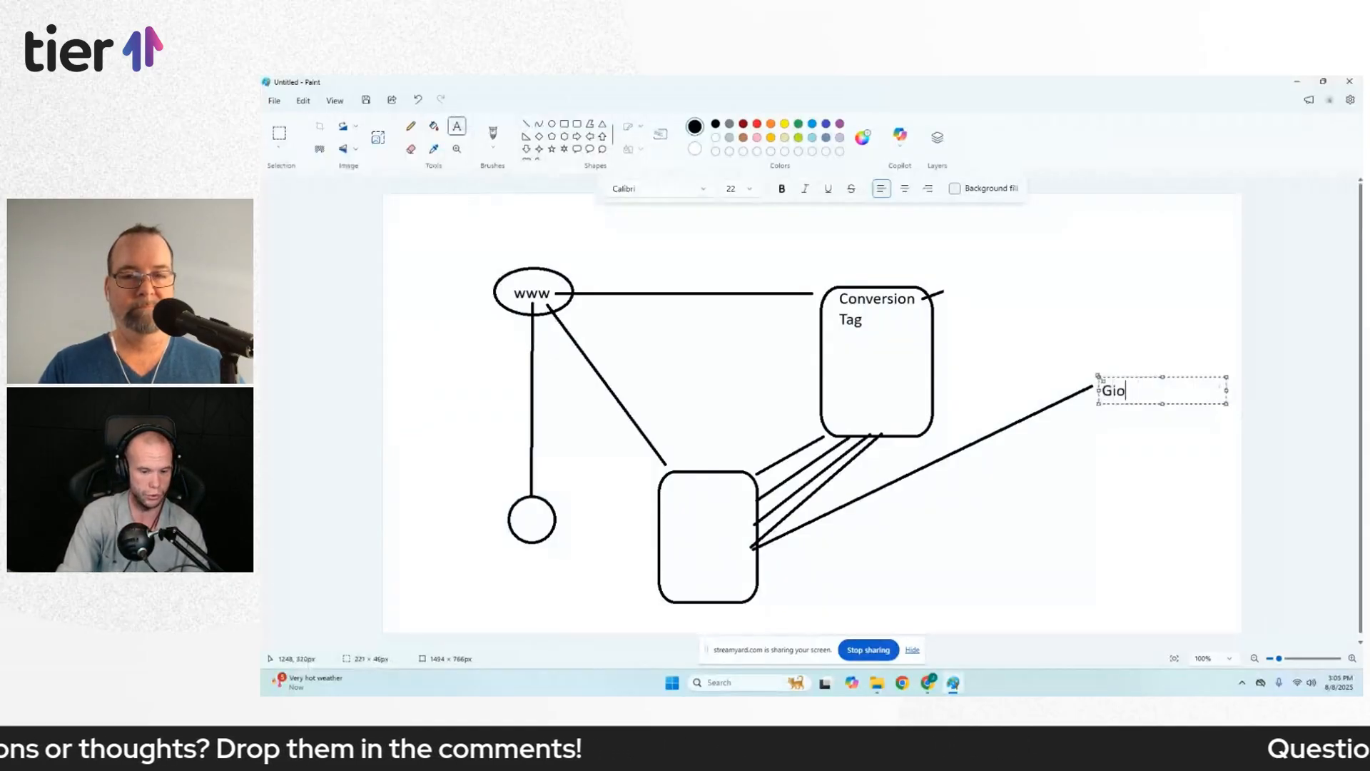